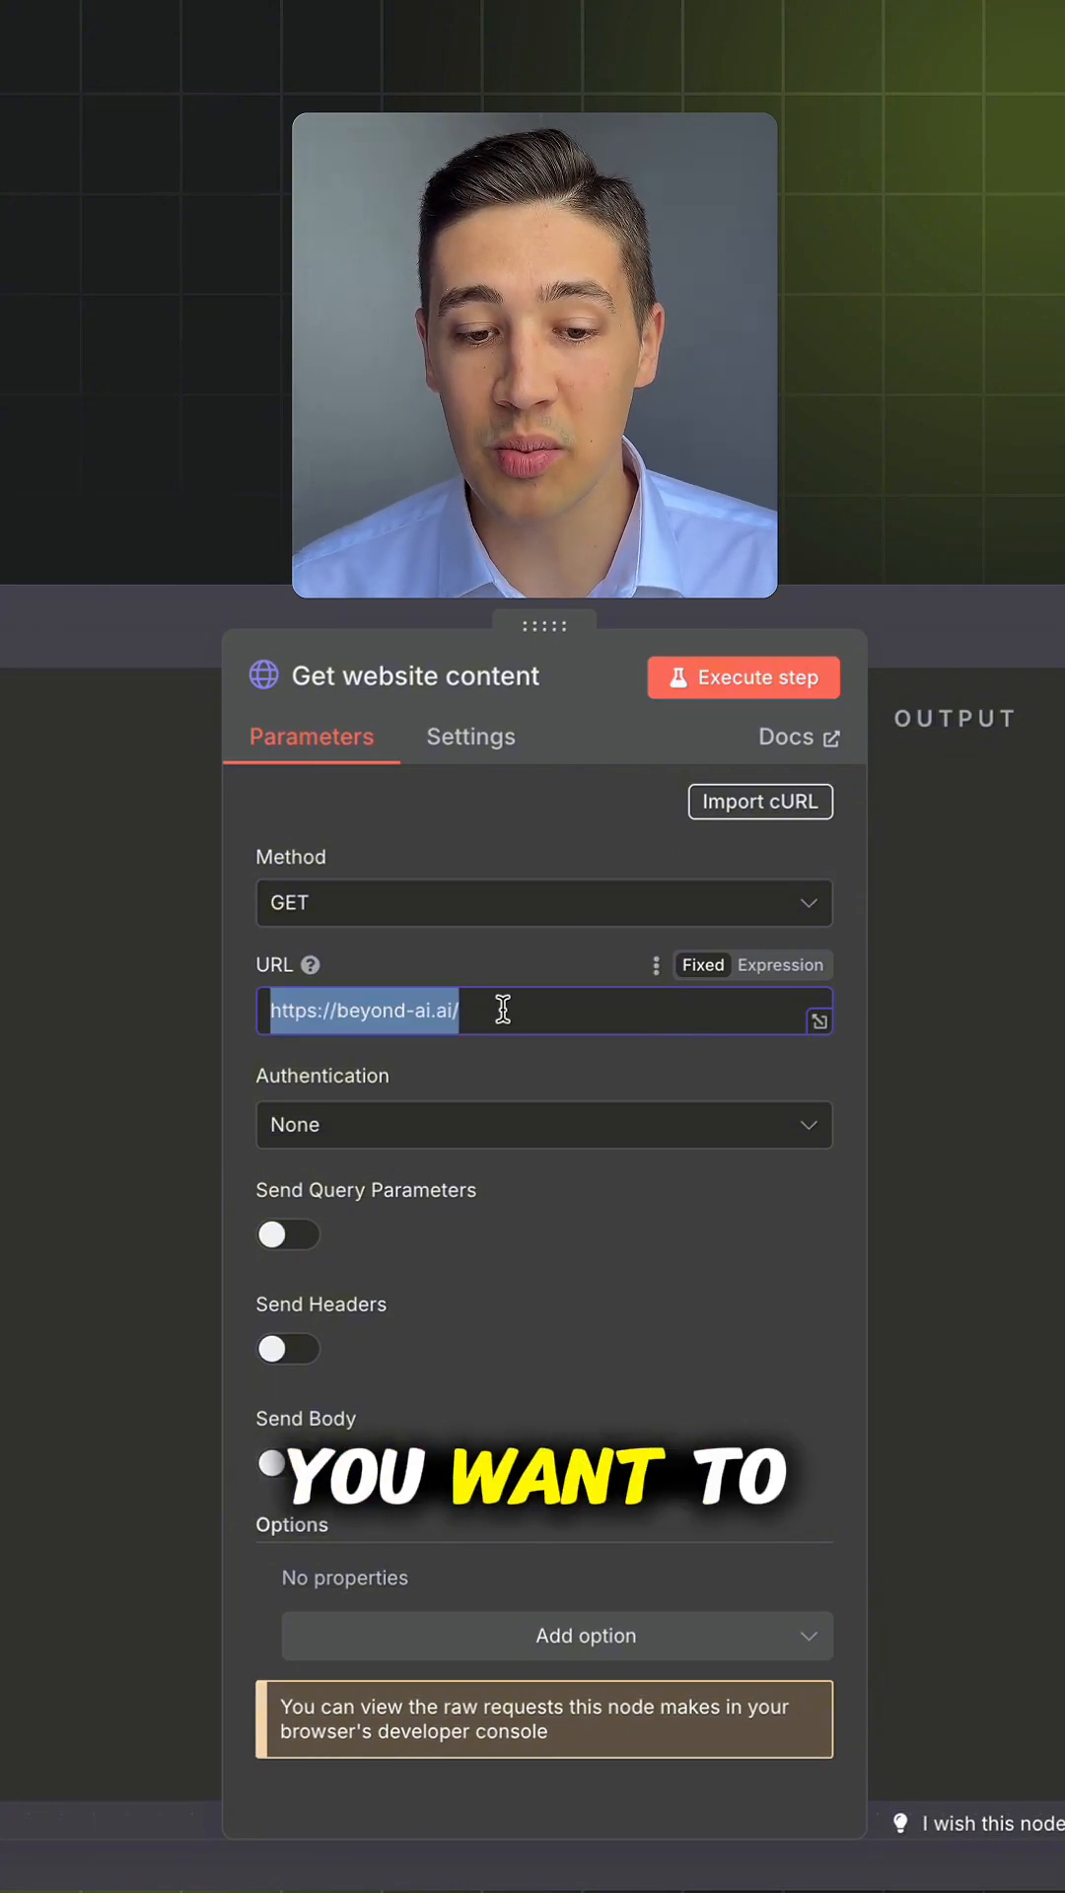
# Close the Get website content request settings and return to the canvas.
pyautogui.click(742, 678)
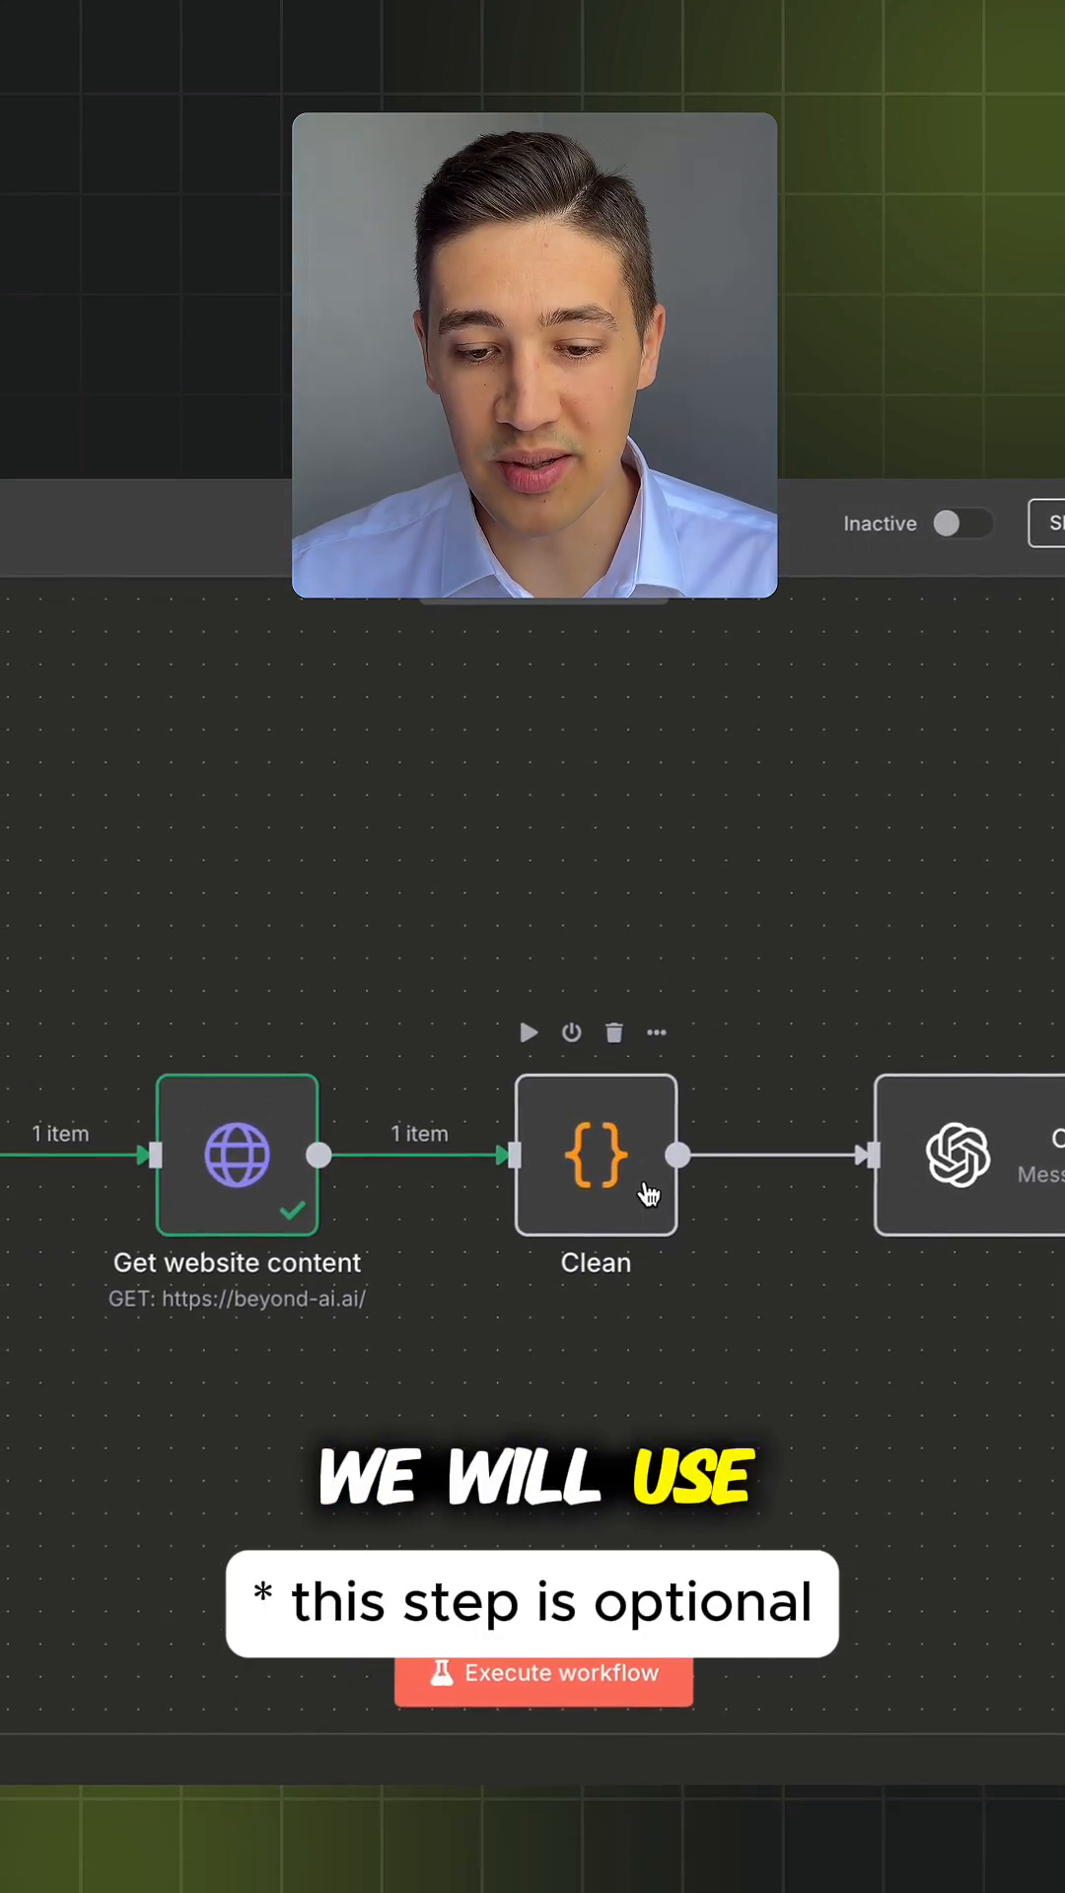
# Review the Clean node's HTML-stripping JavaScript, then bring up the OpenAI Message Model node's web-analyst prompt.
pyautogui.doubleClick(596, 1156)
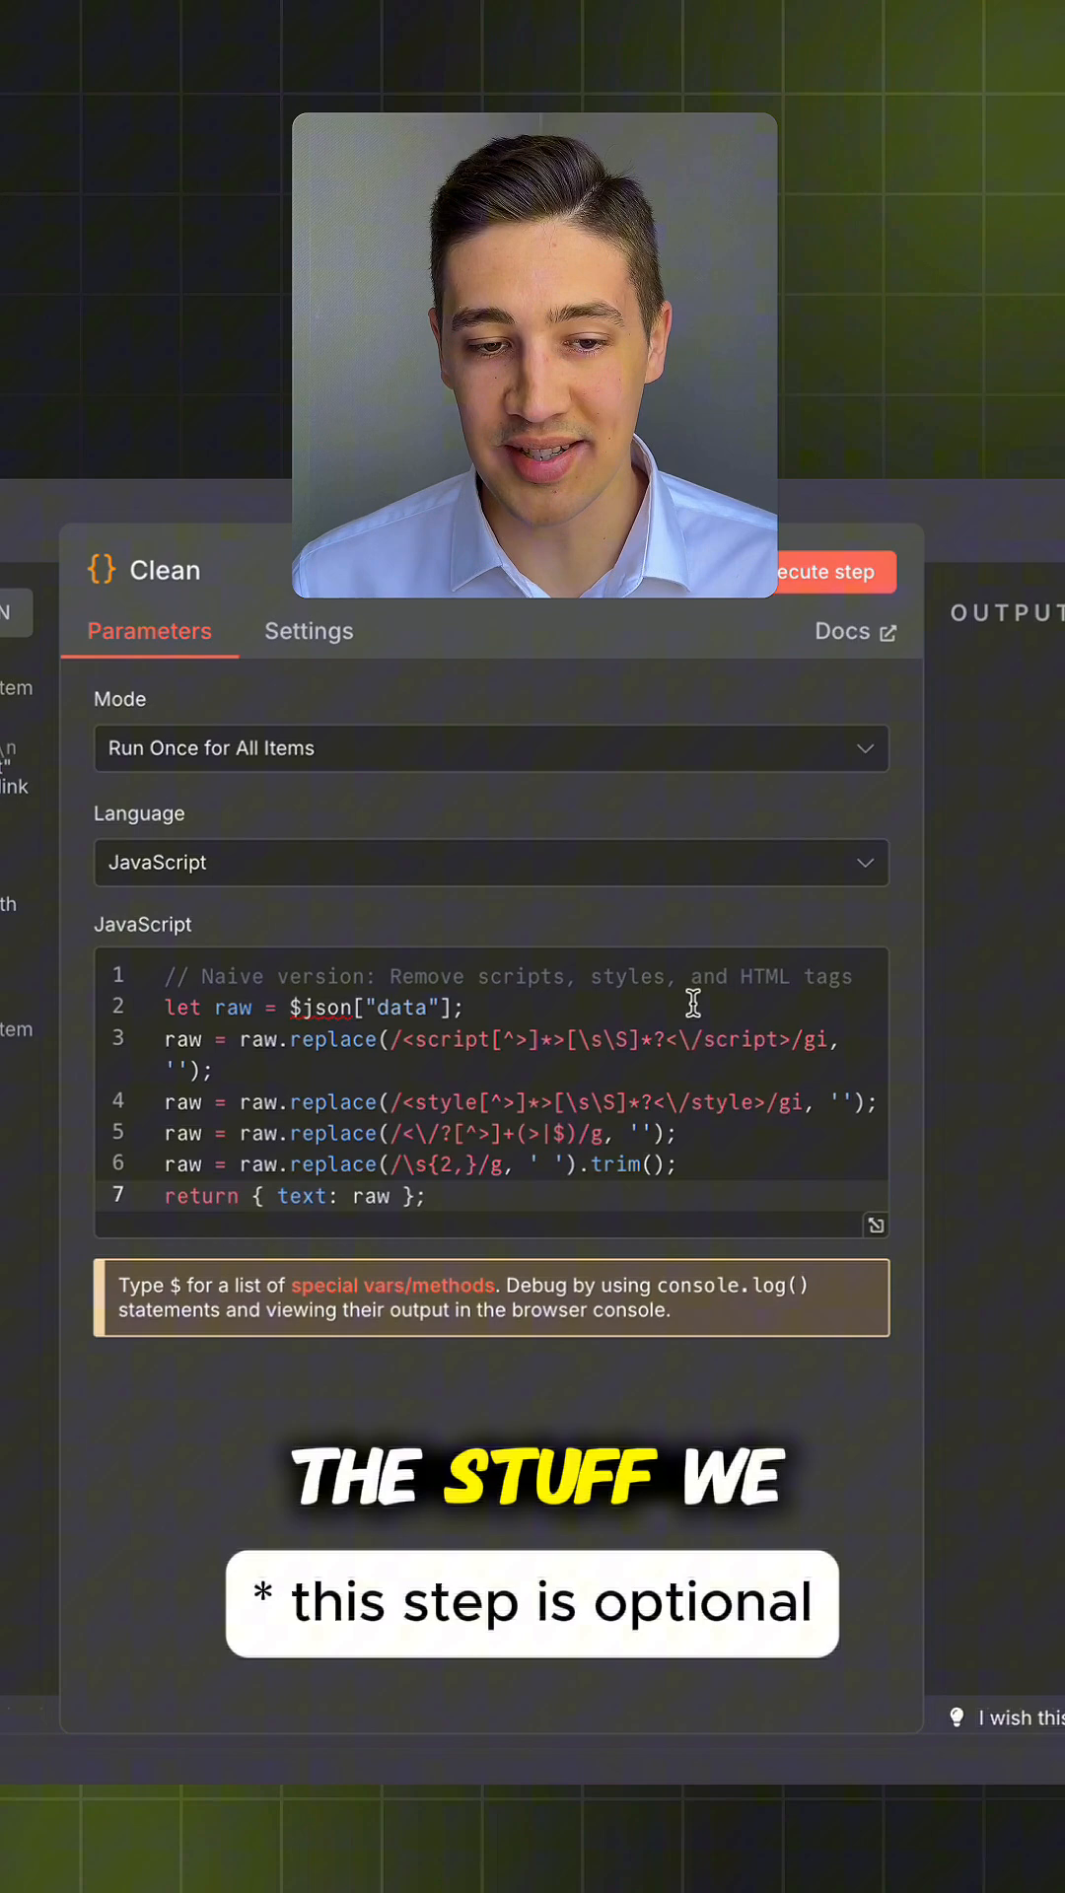
pyautogui.click(834, 570)
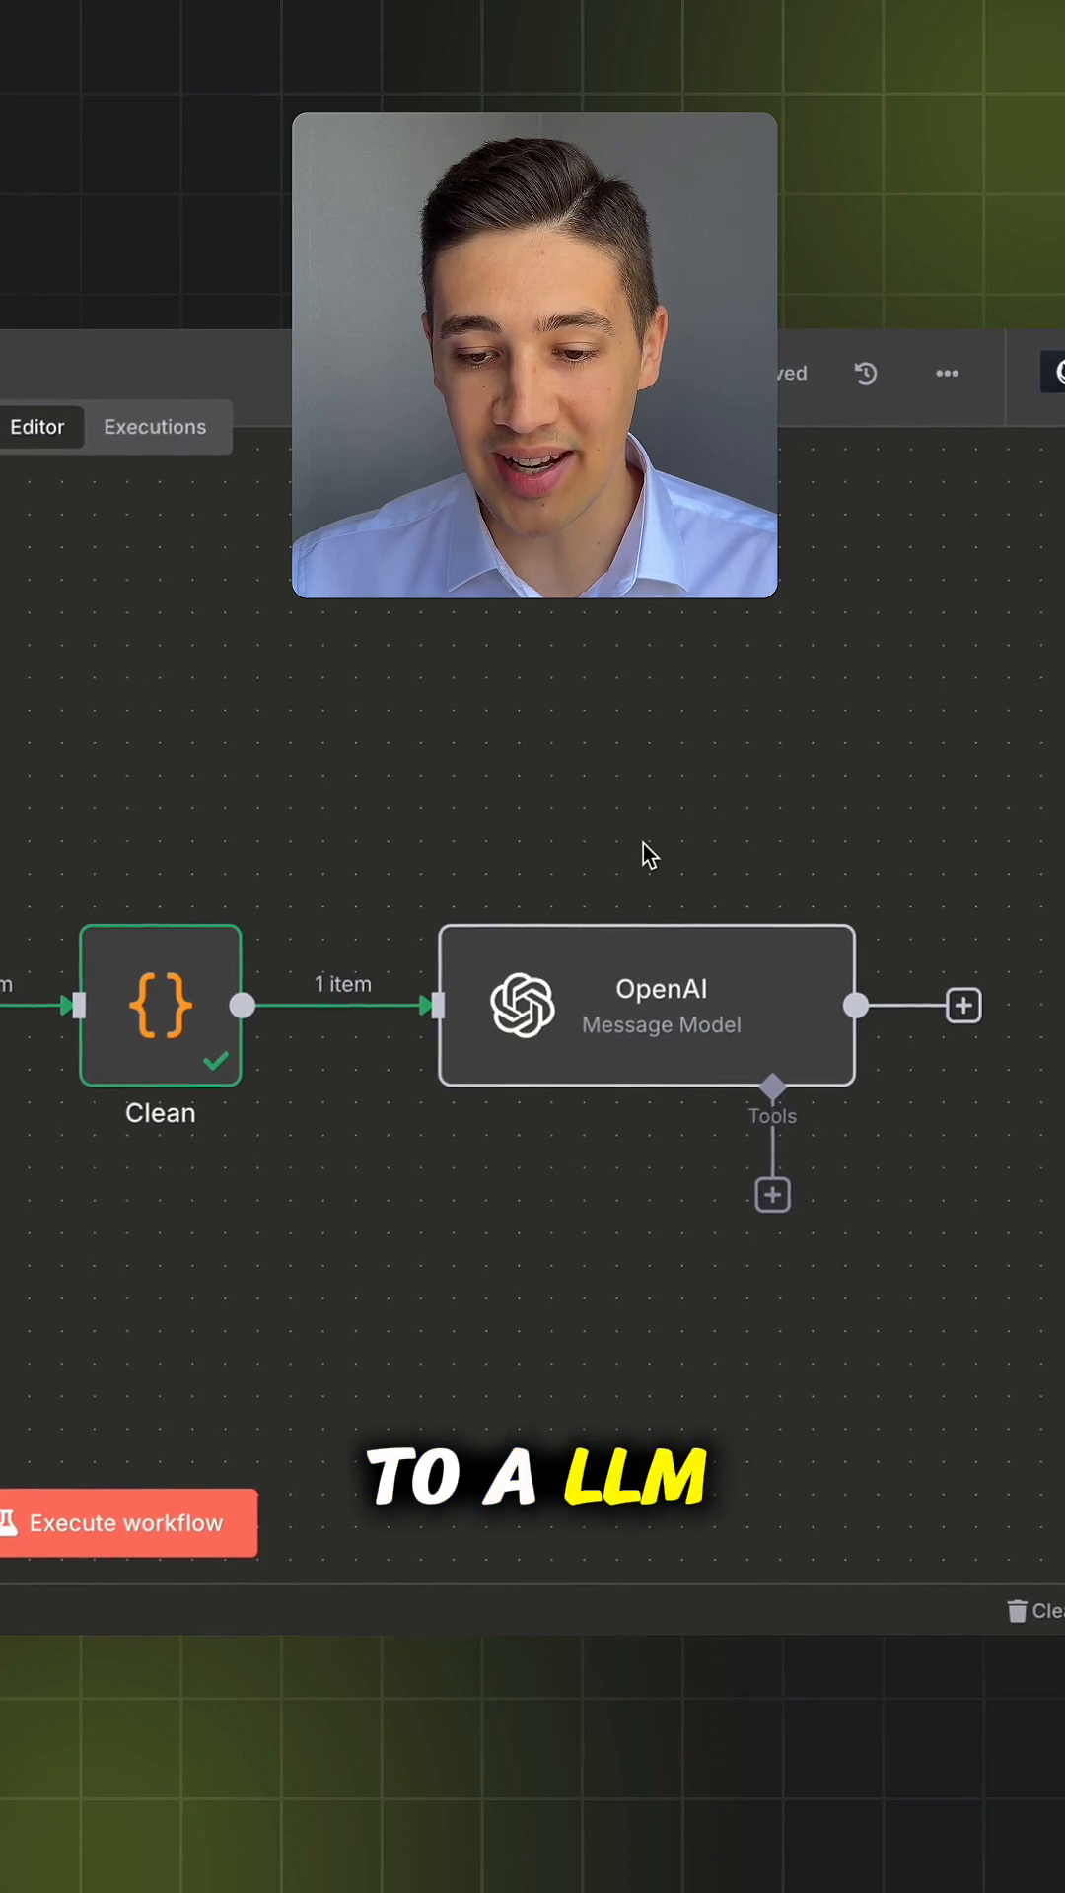
pyautogui.doubleClick(645, 1008)
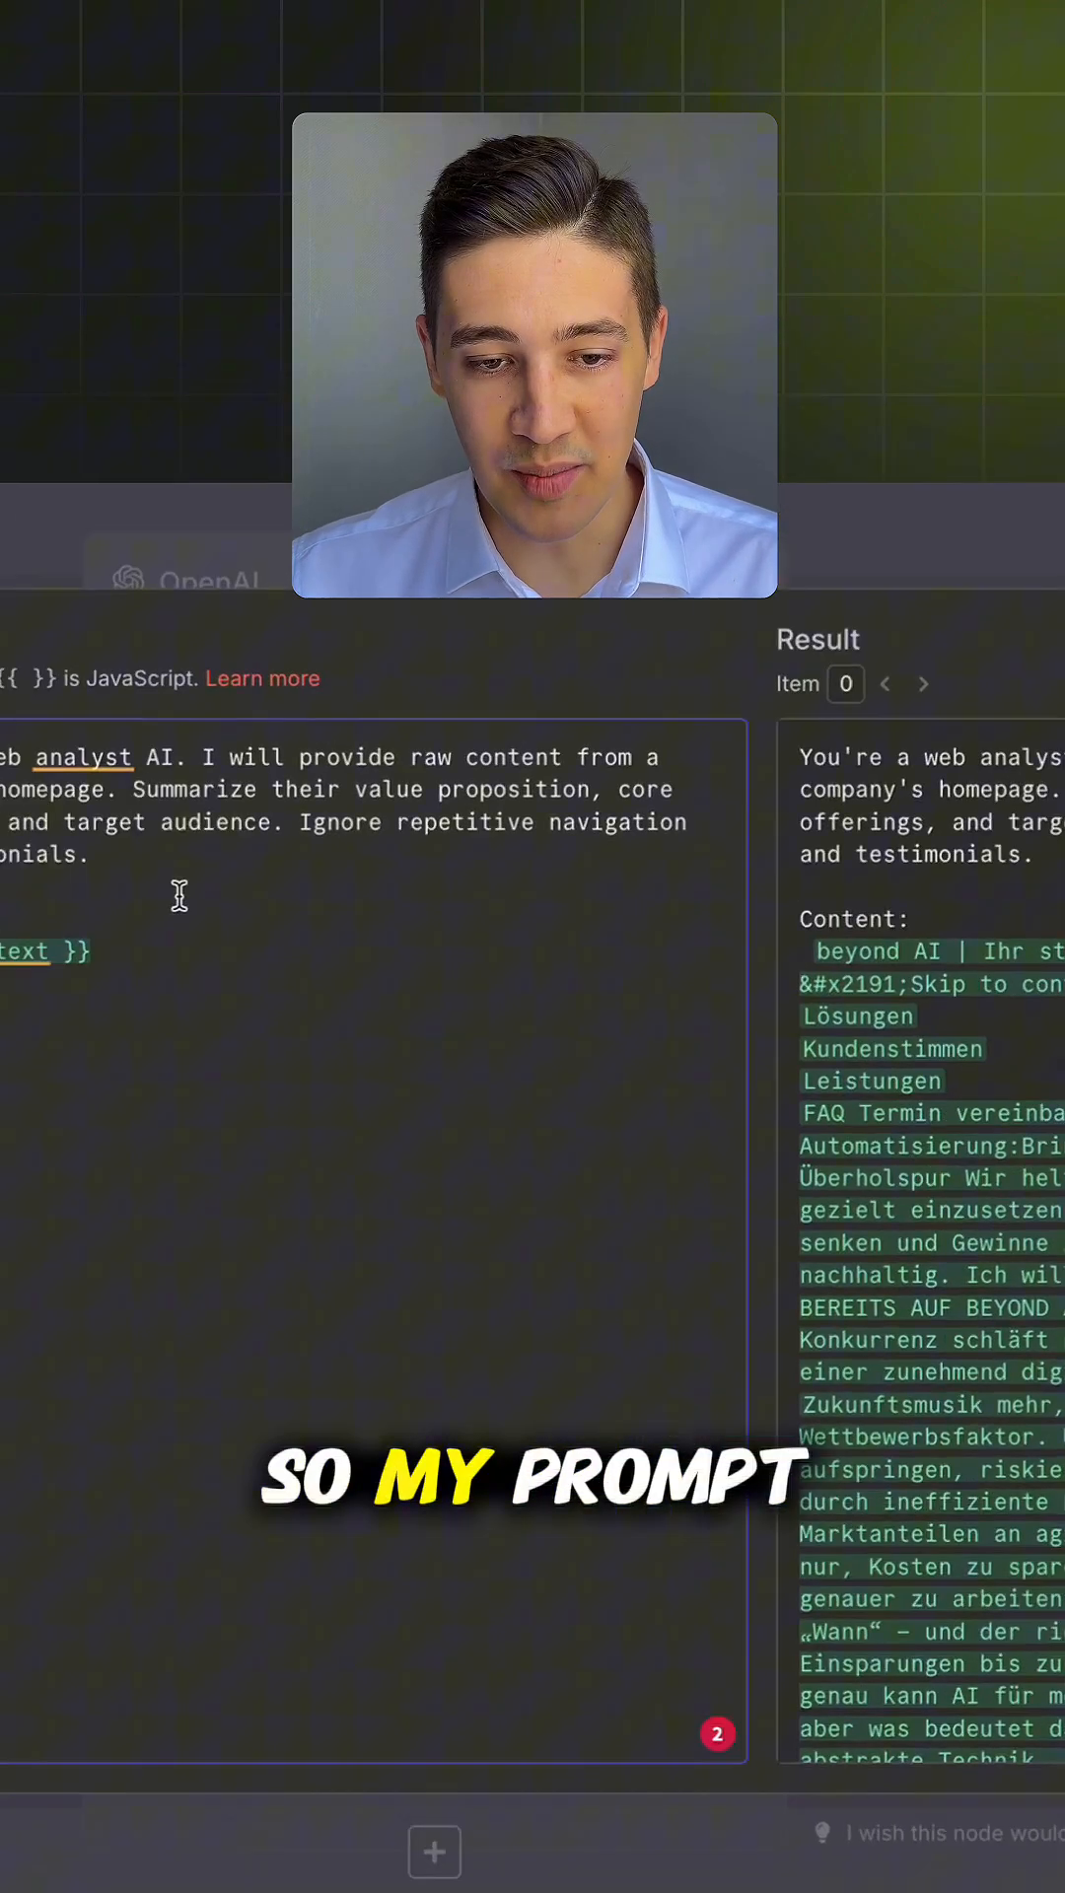